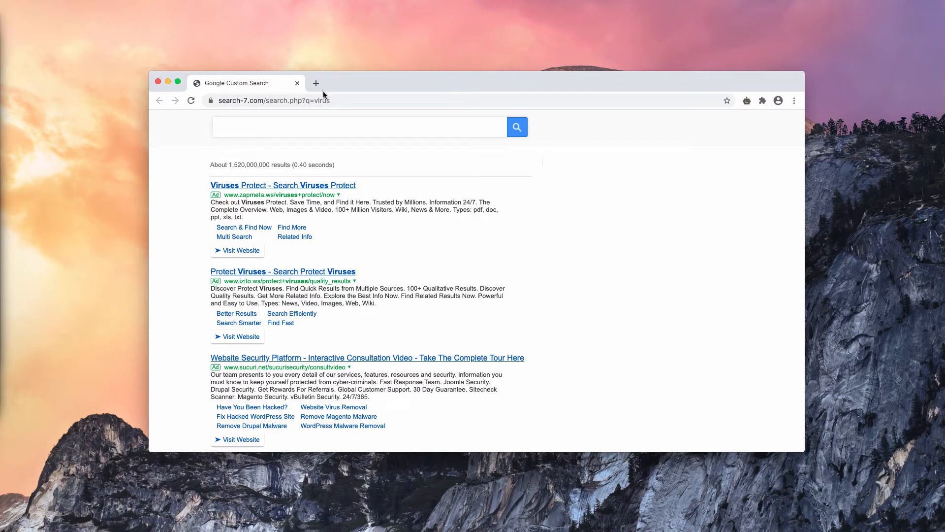
Search for 'car' in a new tab and land on search-7.com results instead of Google
{"action": "left_click", "coordinate": [315, 83]}
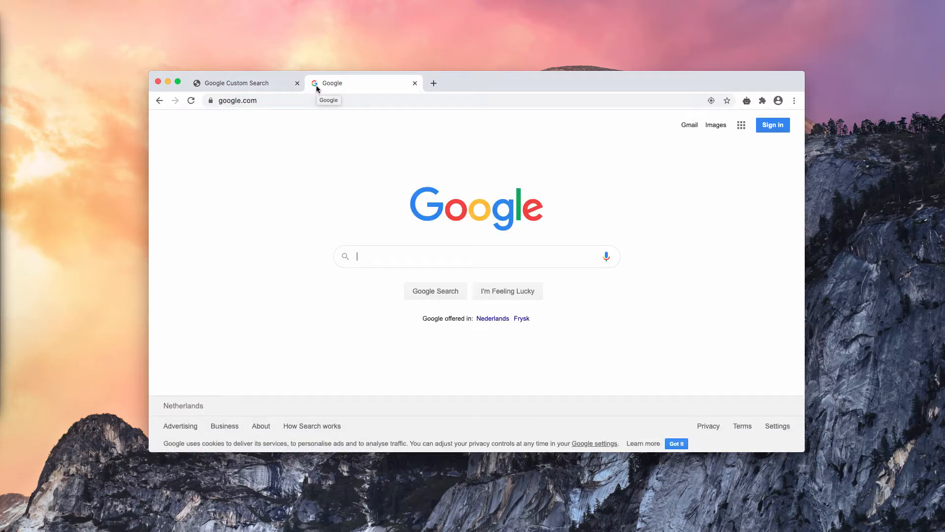
{"action": "type", "text": "car"}
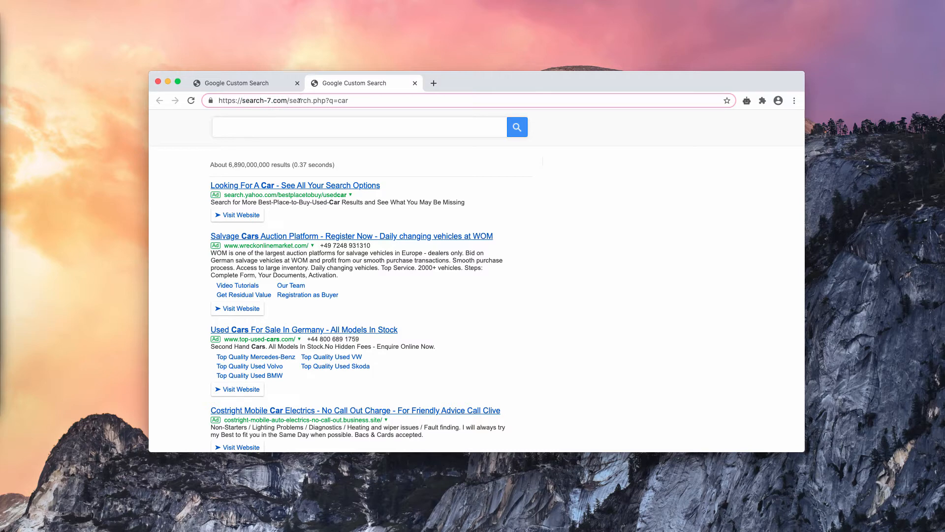
{"action": "mouse_move", "coordinate": [380, 222]}
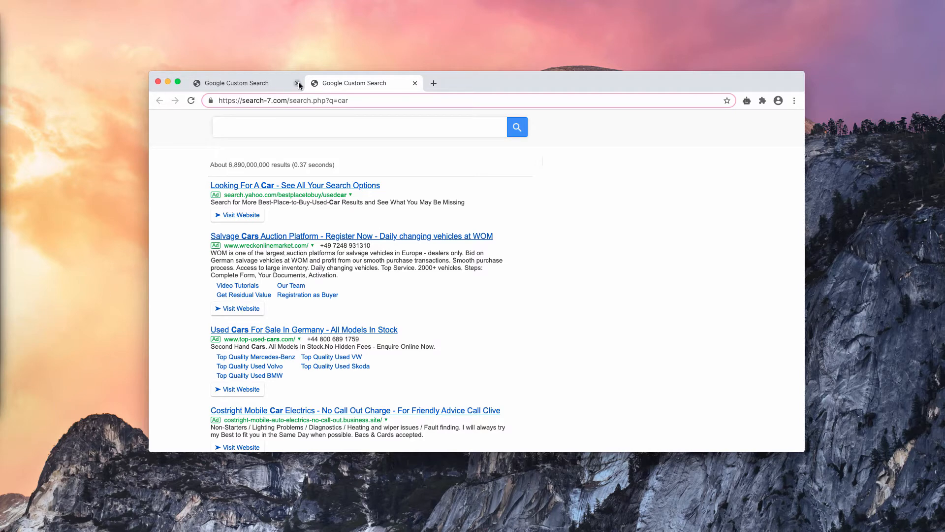
Search for 'iphone' in another new tab and again land on search-7.com results
{"action": "left_click", "coordinate": [433, 83]}
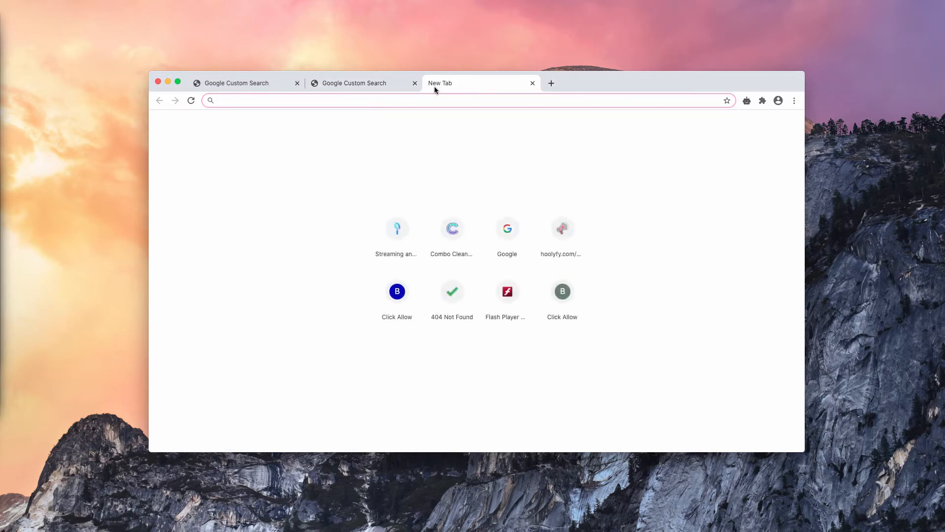
{"action": "type", "text": "irus"}
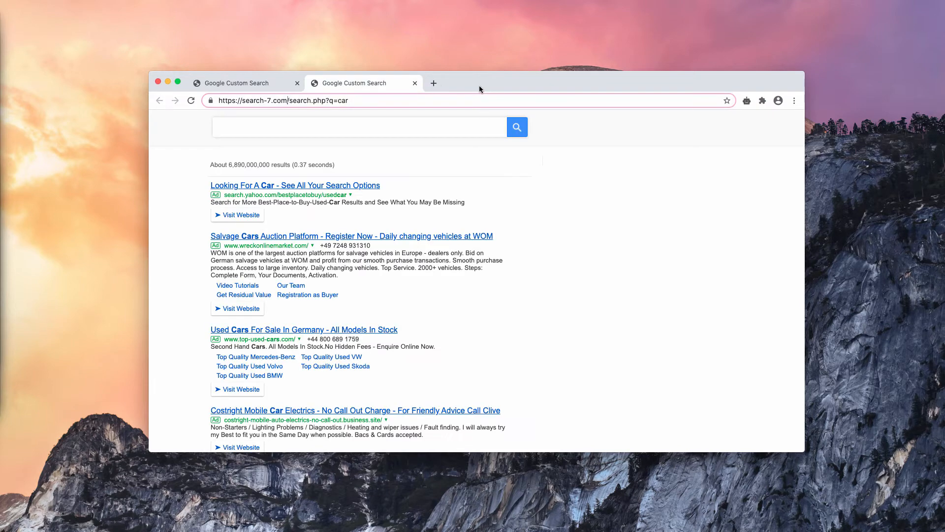
{"action": "left_click", "coordinate": [433, 82]}
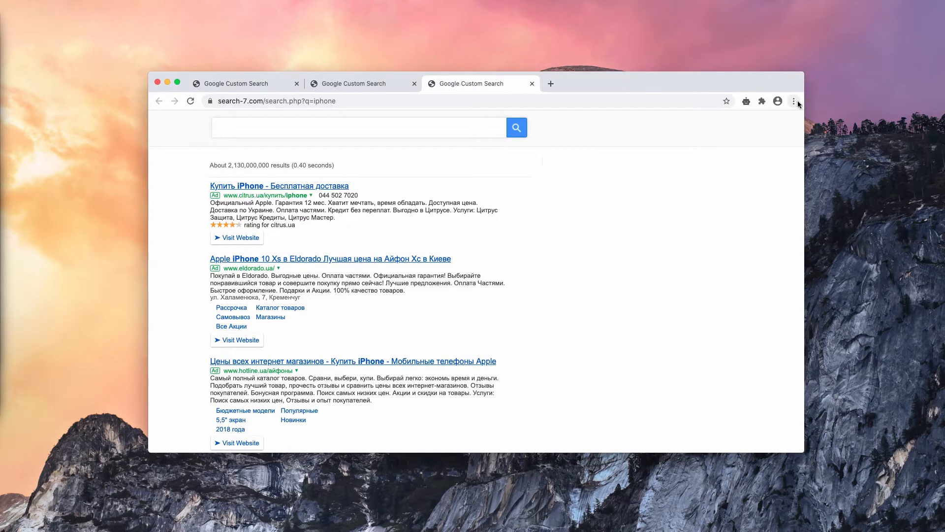
Reach the Extensions page via More Tools, listing PopStop and Urban Free VPN enabled
{"action": "left_click", "coordinate": [794, 101]}
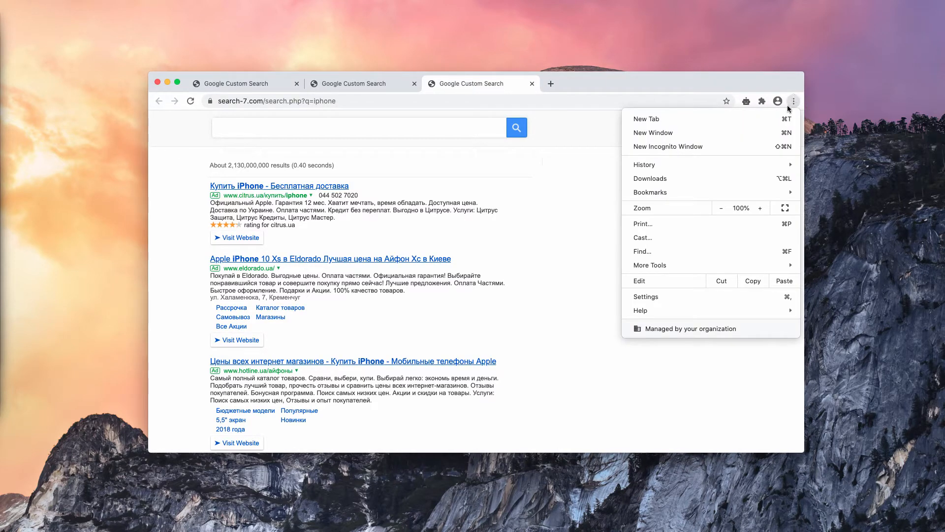
{"action": "mouse_move", "coordinate": [722, 285]}
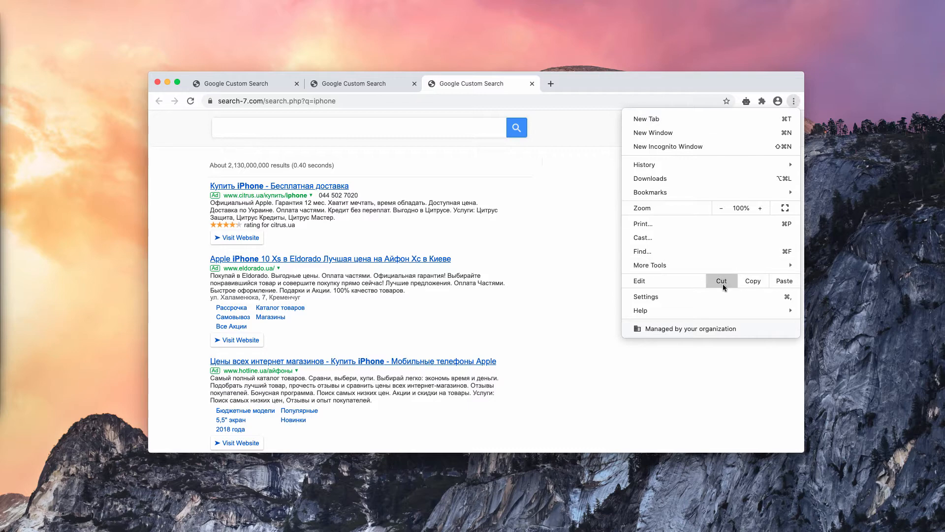
{"action": "mouse_move", "coordinate": [650, 264]}
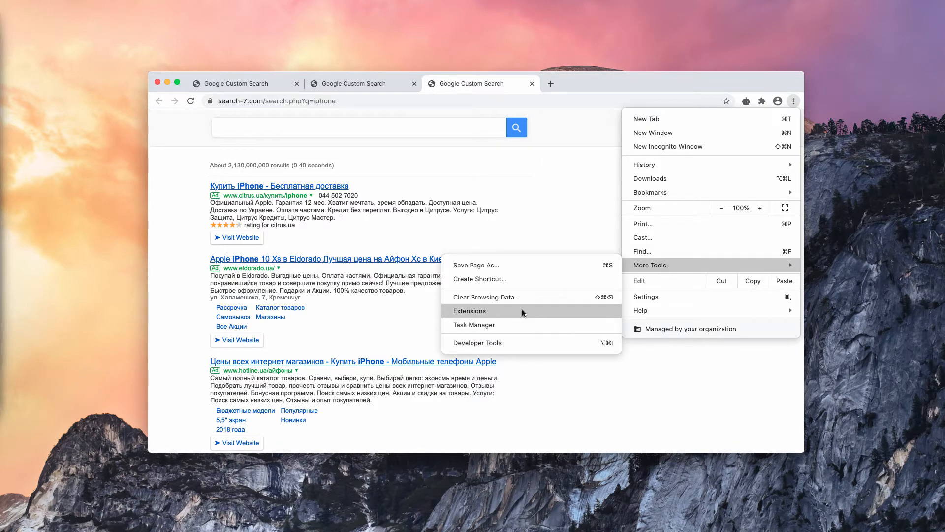
{"action": "left_click", "coordinate": [469, 310]}
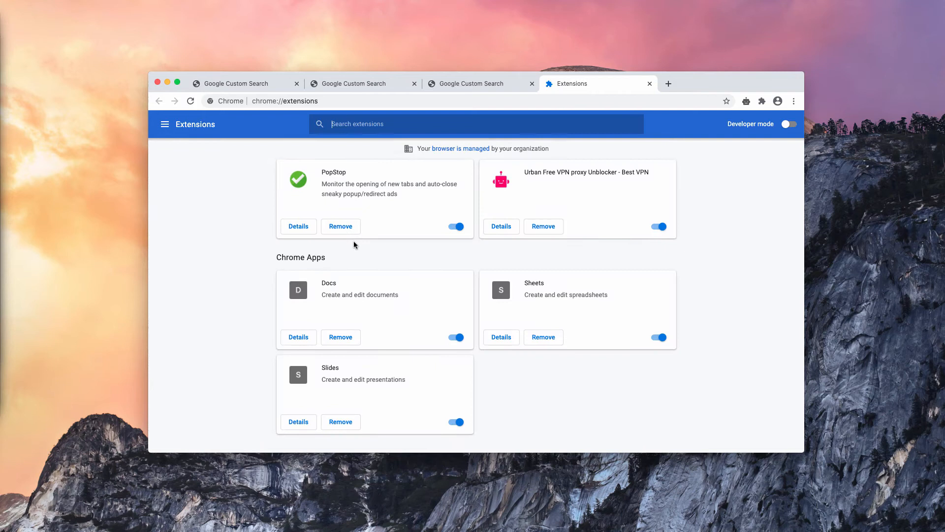
{"action": "mouse_move", "coordinate": [364, 176]}
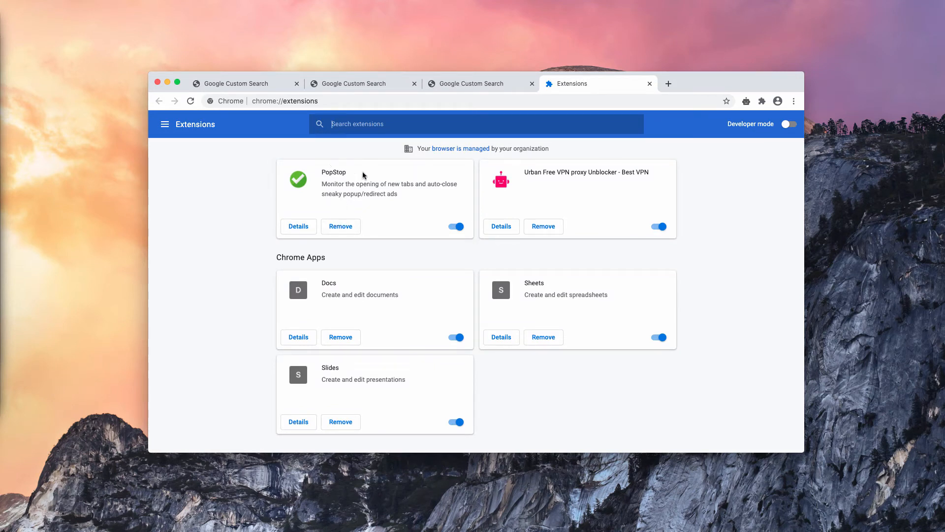
{"action": "mouse_move", "coordinate": [384, 176]}
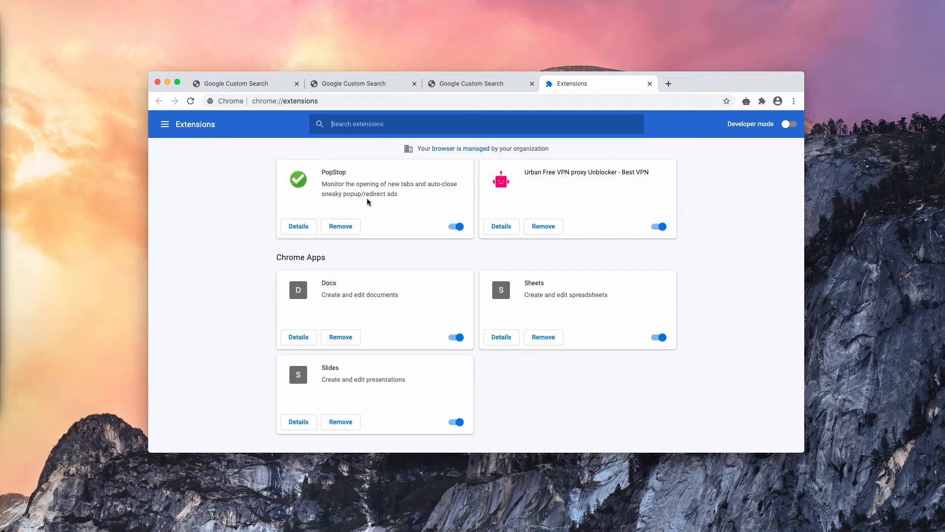
{"action": "mouse_move", "coordinate": [435, 216]}
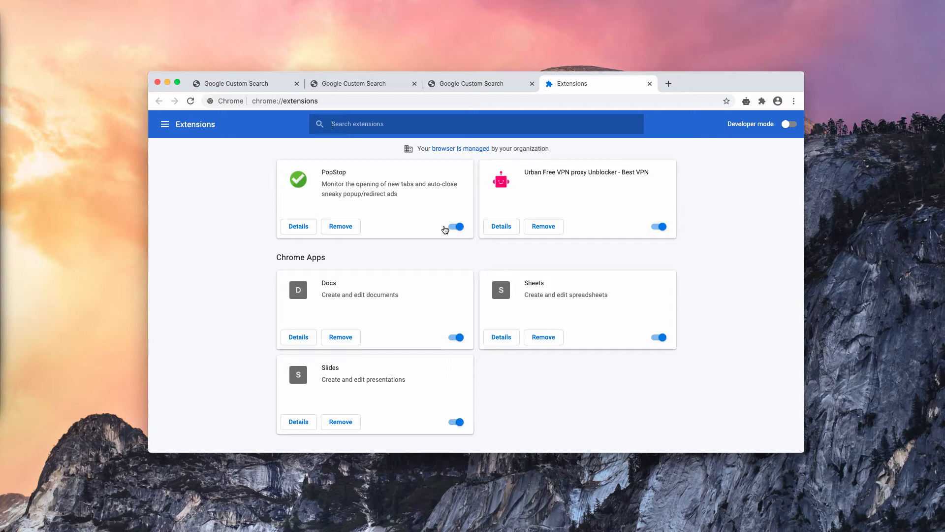
Disable the PopStop extension, close the Extensions page and search Google for Combo Cleaner
{"action": "left_click", "coordinate": [364, 82]}
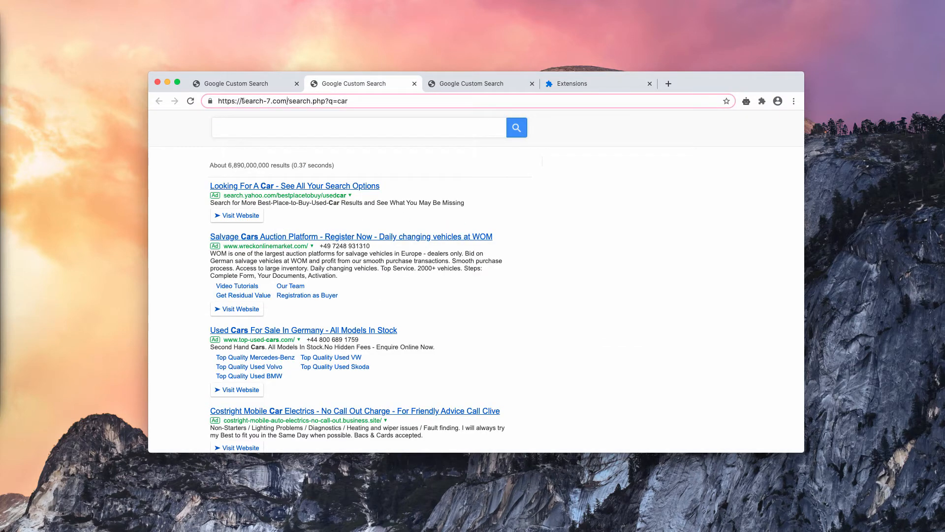
{"action": "left_click", "coordinate": [581, 82]}
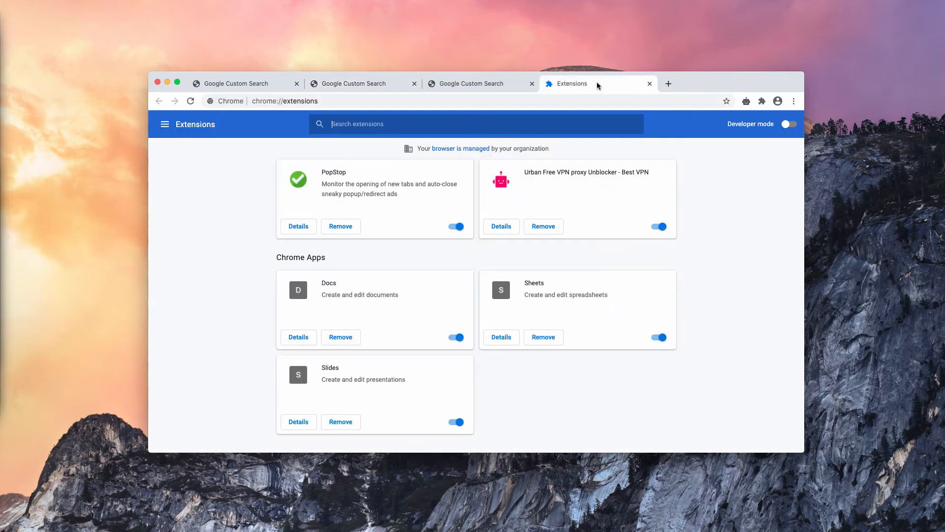
{"action": "left_click", "coordinate": [456, 227]}
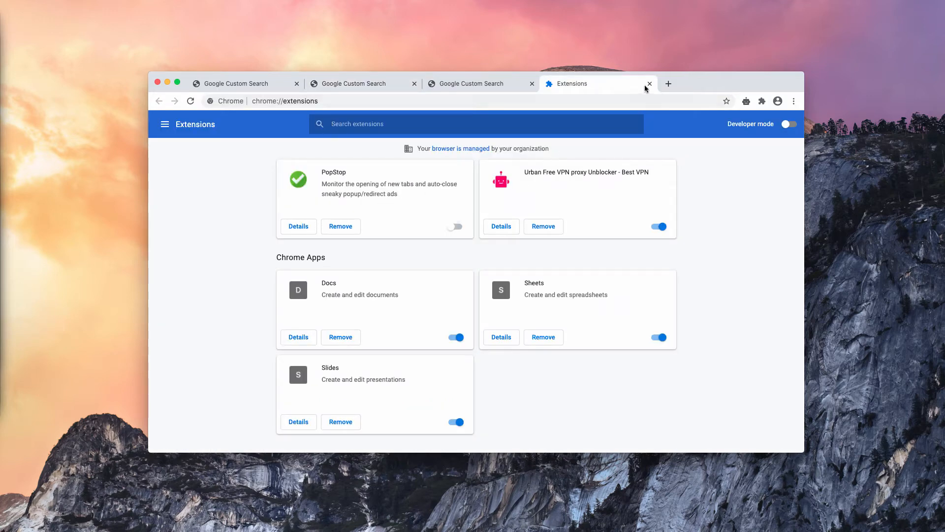
{"action": "left_click", "coordinate": [650, 84]}
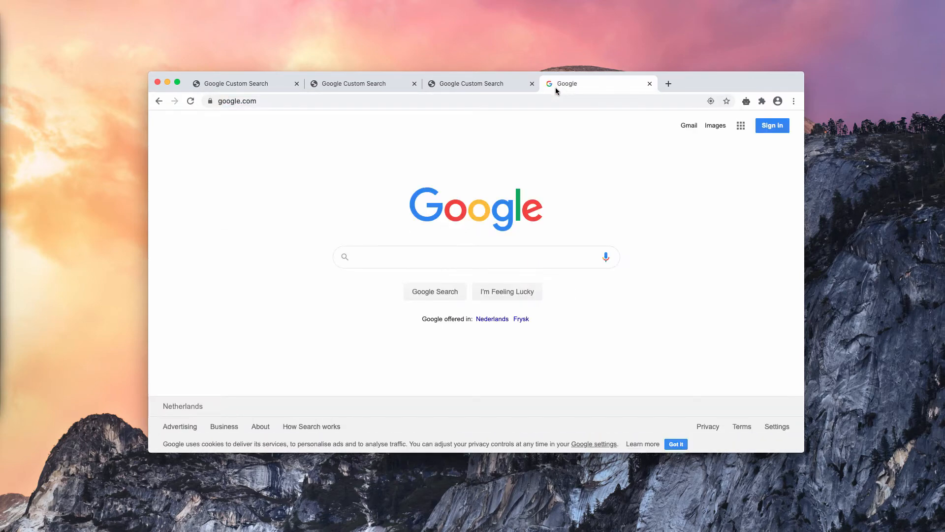
{"action": "type", "text": "ris"}
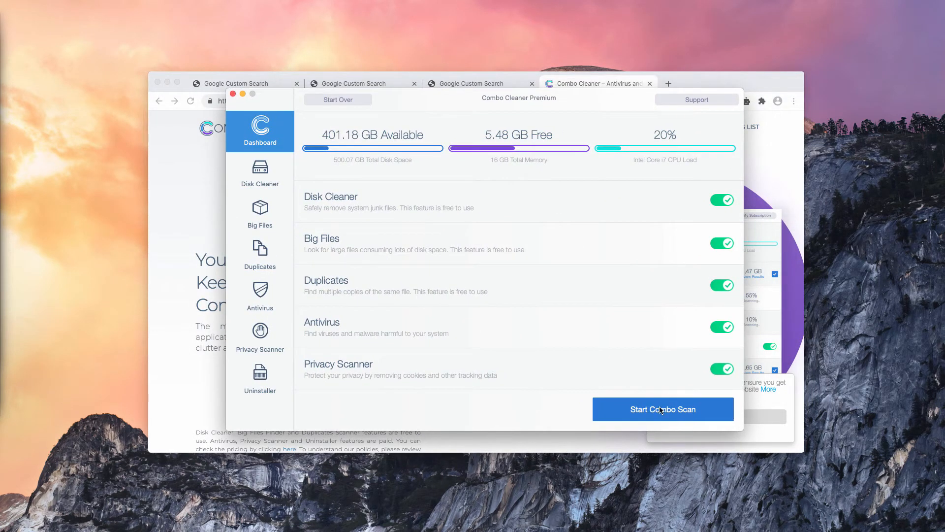
Run a full Combo Scan until it reports one antivirus threat and removable files
{"action": "left_click", "coordinate": [664, 409]}
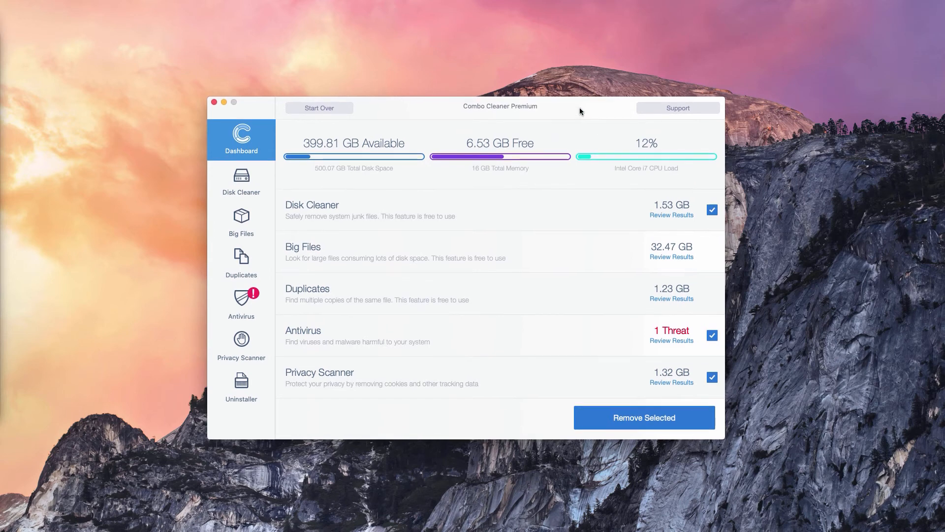
{"action": "mouse_move", "coordinate": [530, 118]}
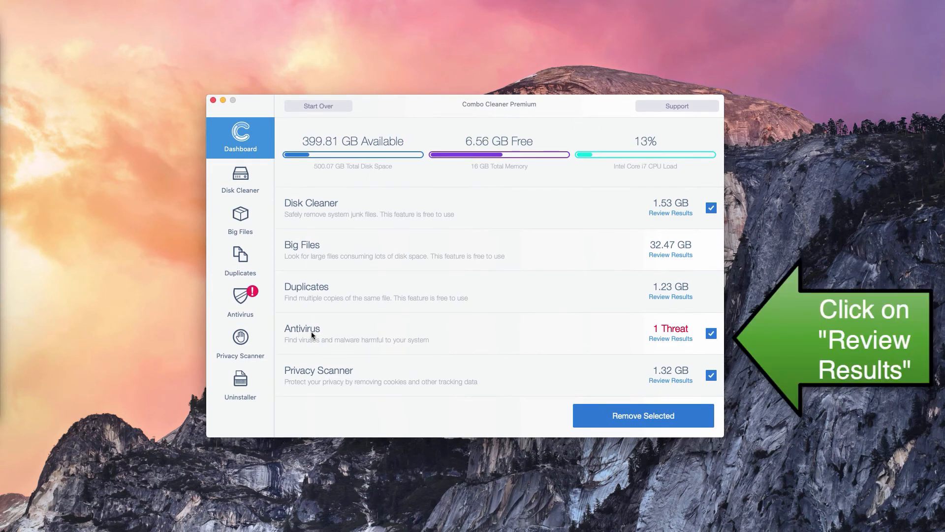
{"action": "mouse_move", "coordinate": [680, 347]}
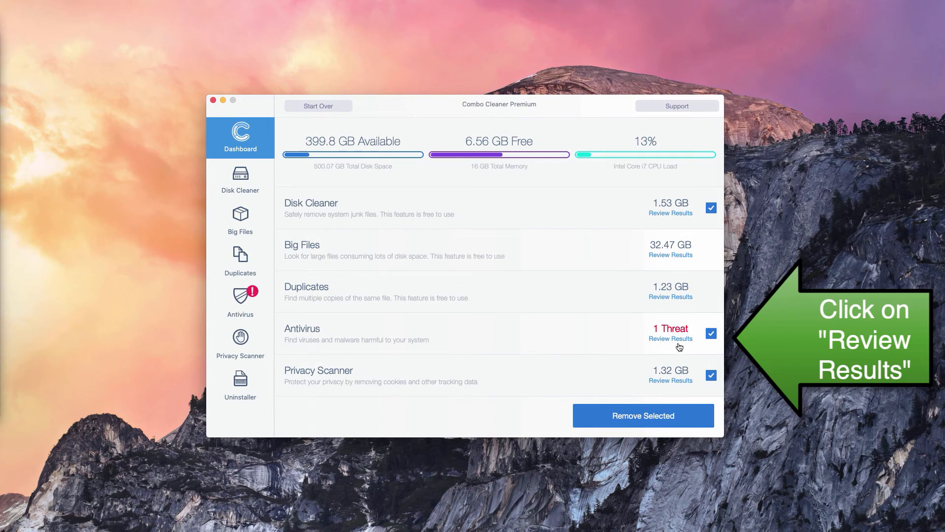
Review the Antivirus results showing EngageSearch.app.zip in Downloads flagged as adware
{"action": "left_click", "coordinate": [671, 338]}
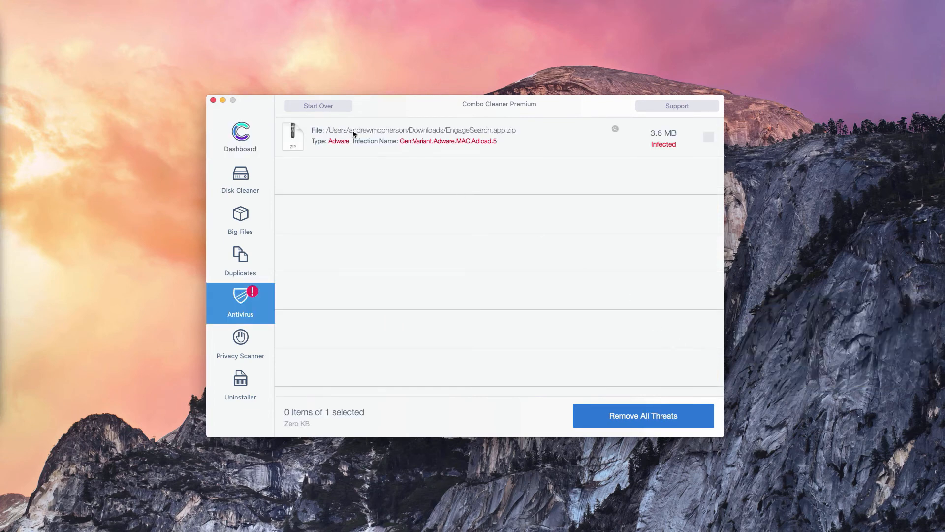
{"action": "mouse_move", "coordinate": [356, 155]}
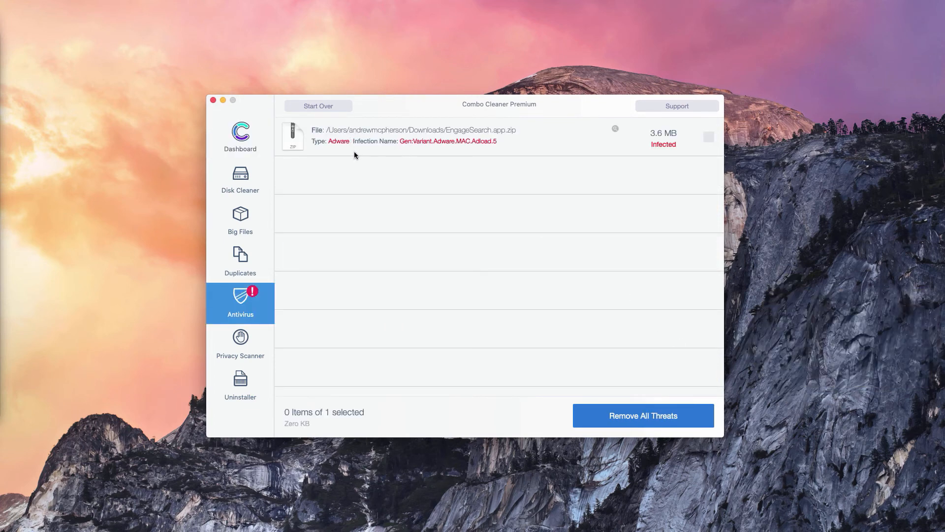
{"action": "mouse_move", "coordinate": [506, 144]}
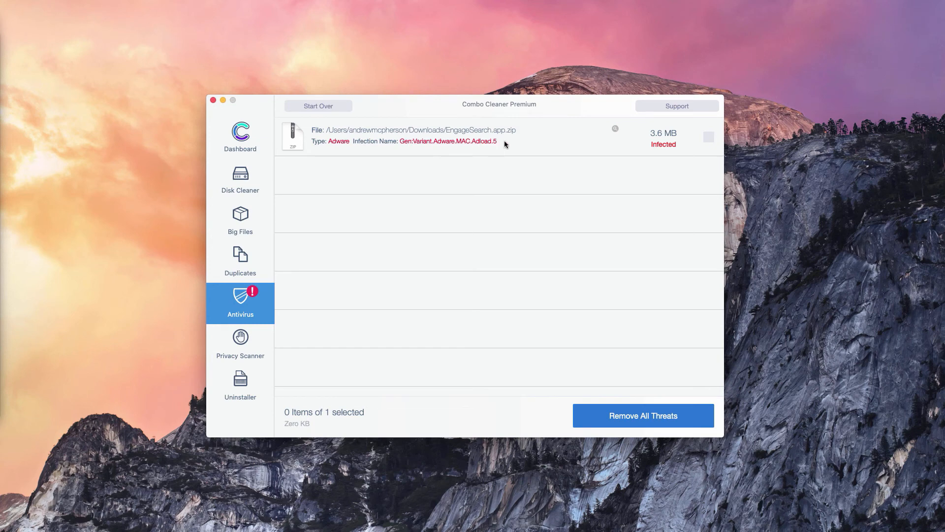
{"action": "mouse_move", "coordinate": [426, 137]}
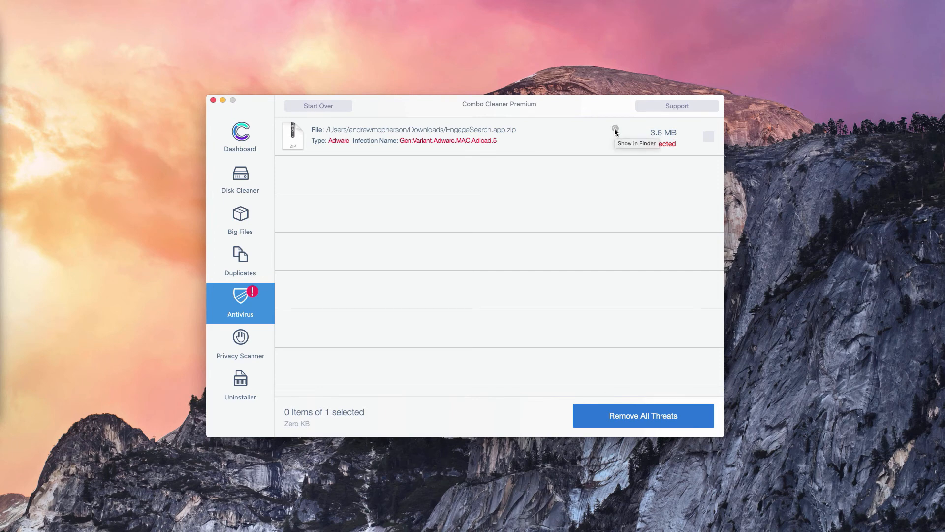
Reveal EngageSearch.app.zip in Finder, move it to the Trash and close the Downloads window
{"action": "left_click", "coordinate": [616, 132]}
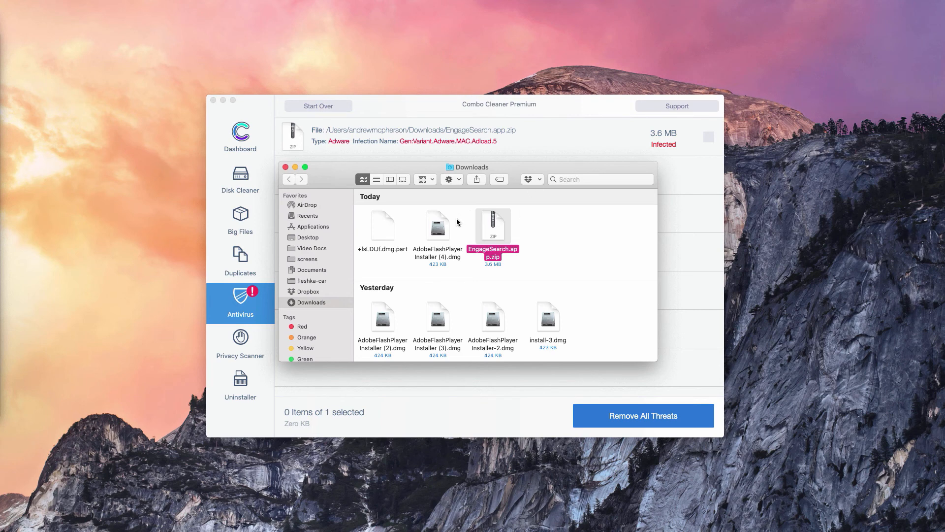
{"action": "mouse_move", "coordinate": [345, 170]}
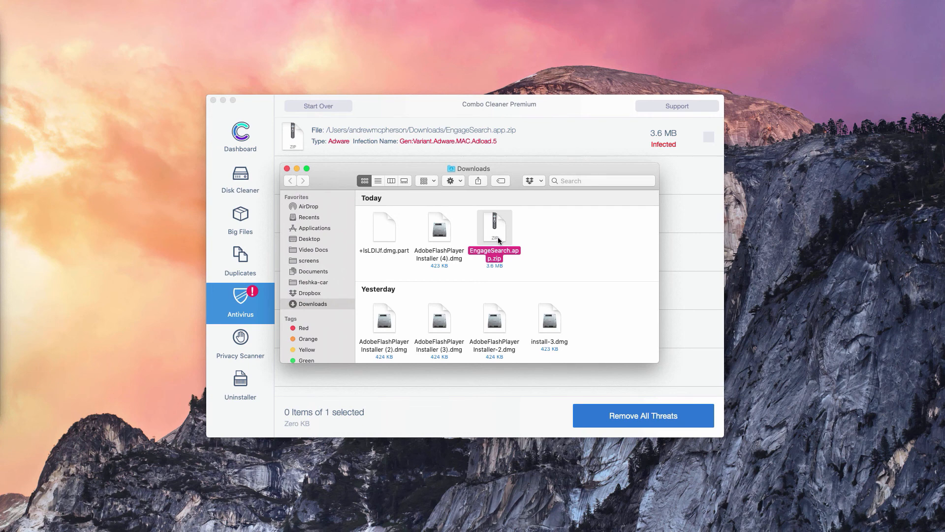
{"action": "right_click", "coordinate": [495, 226]}
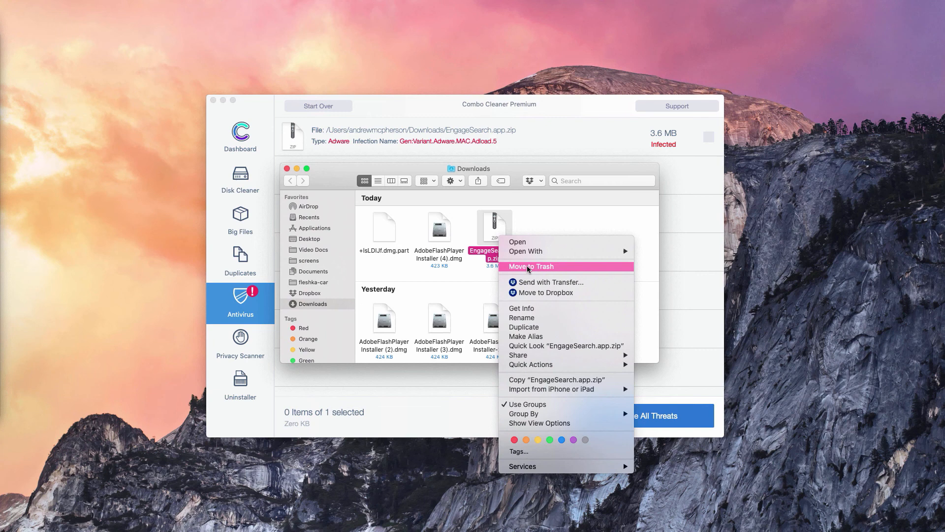
{"action": "left_click", "coordinate": [531, 266]}
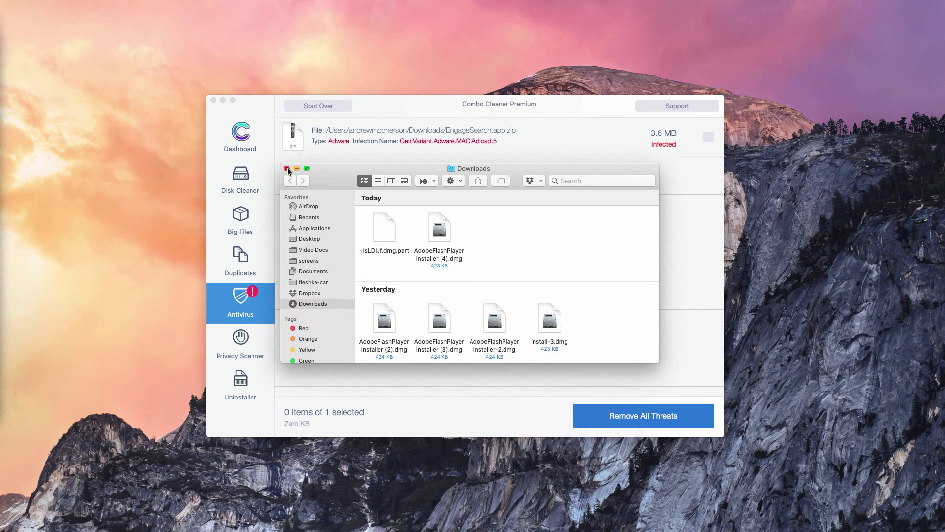
{"action": "left_click", "coordinate": [287, 169]}
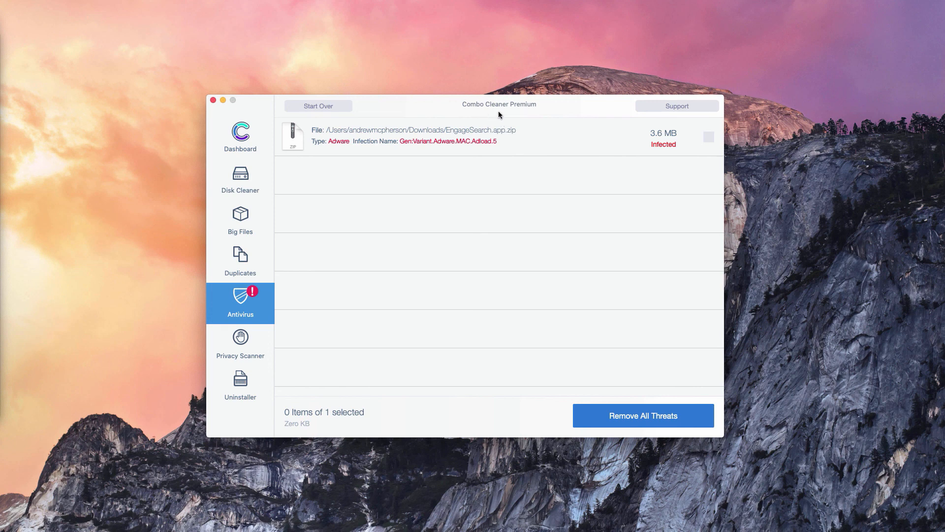
{"action": "mouse_move", "coordinate": [340, 98]}
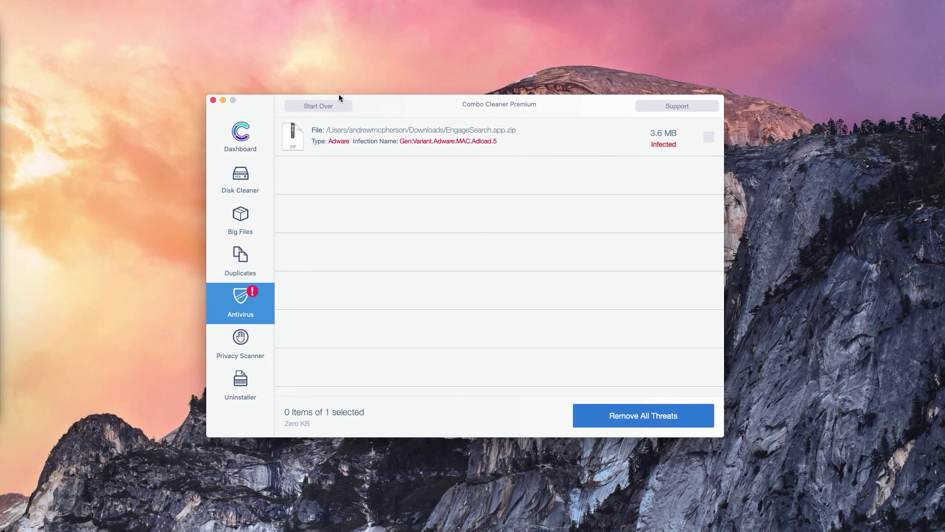
{"action": "mouse_move", "coordinate": [526, 112]}
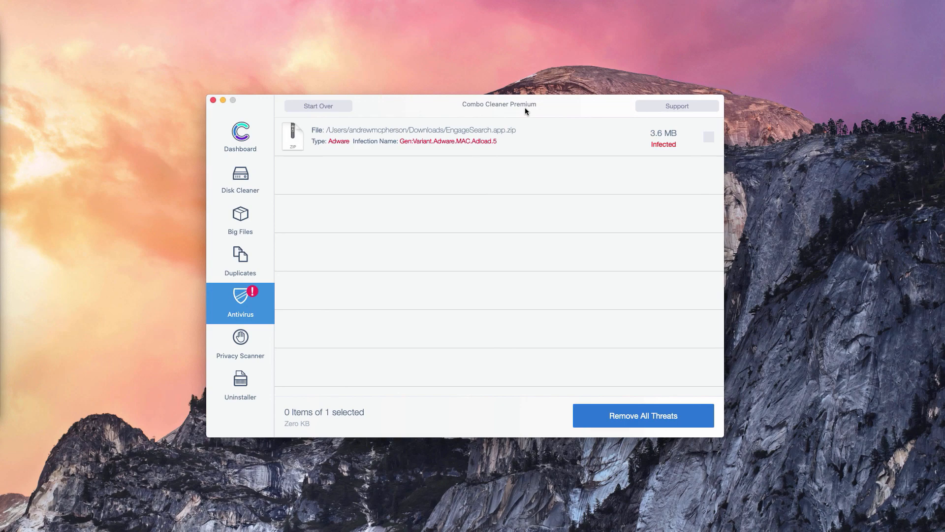